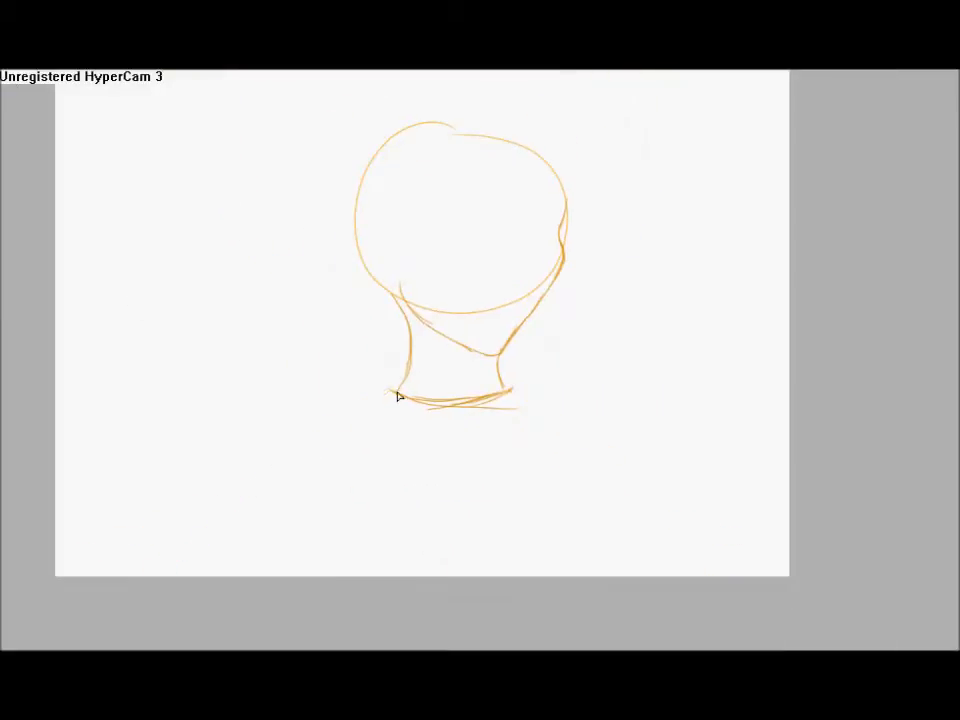
- Draw the orange shoulder lines and torso sides beneath the neck
left_click_drag(400, 400, 610, 480)
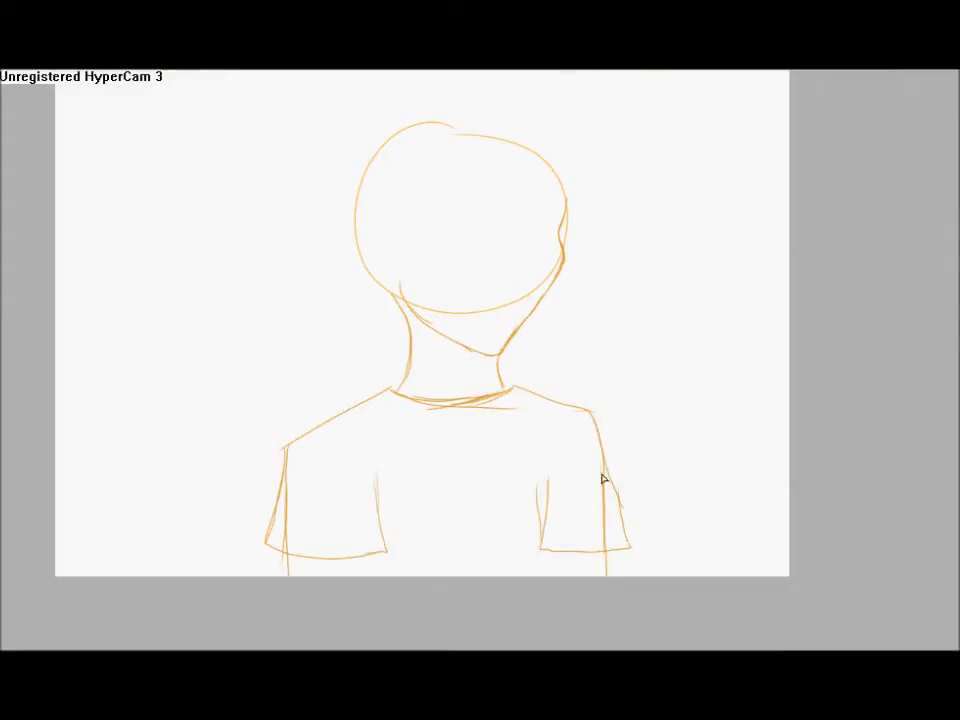